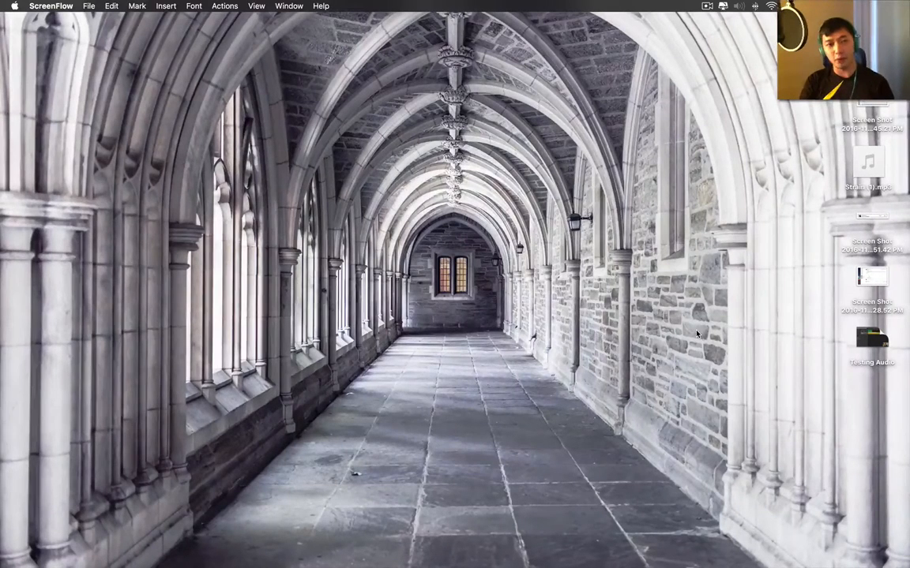
pyautogui.moveTo(587, 260)
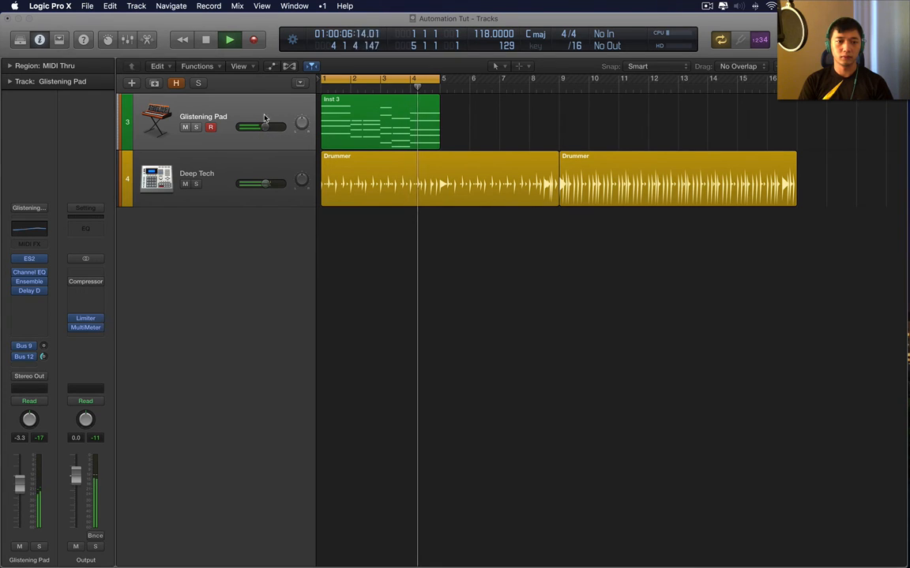
# - Open the ES2 insert on Glistening Pad and tweak two of its synth knobs
pyautogui.click(227, 39)
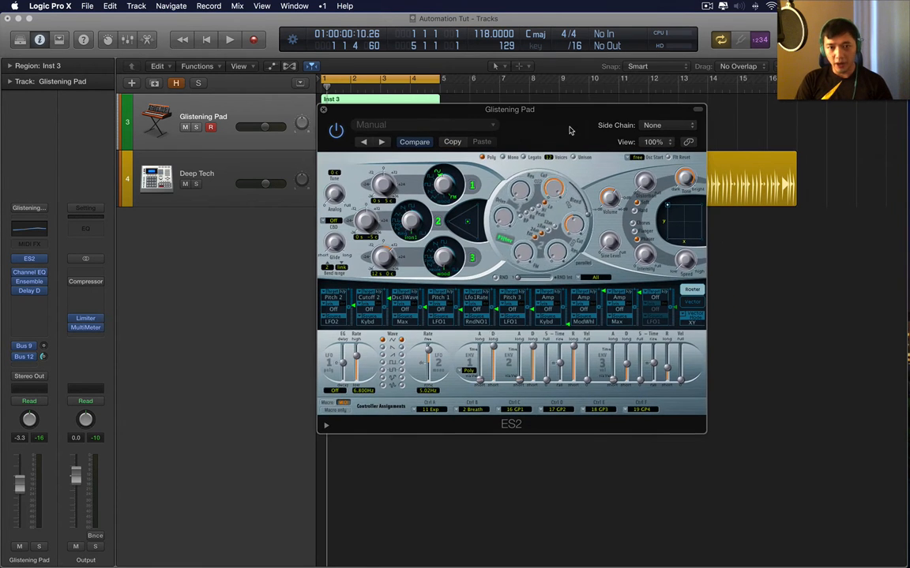
pyautogui.moveTo(509, 109); pyautogui.dragTo(540, 76)
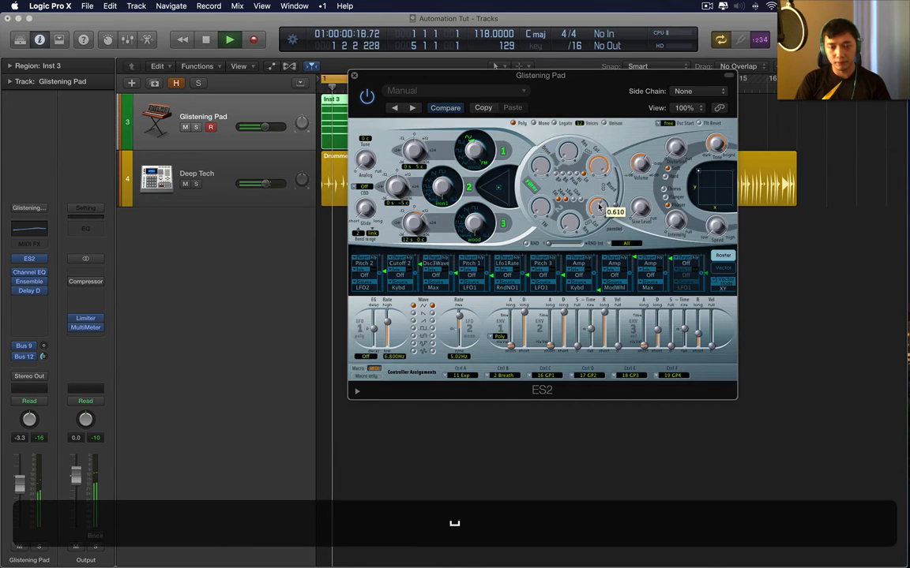
pyautogui.moveTo(600, 207); pyautogui.dragTo(601, 213)
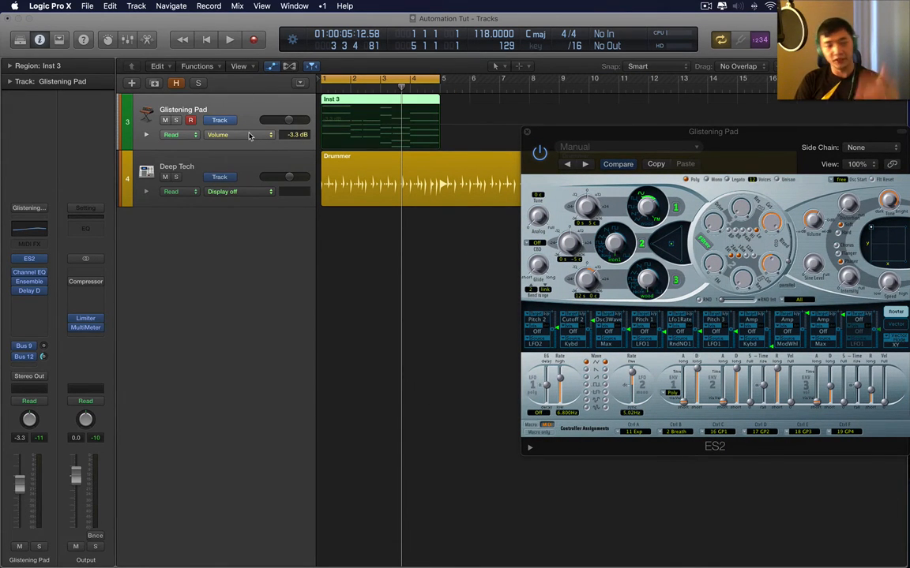
pyautogui.click(221, 135)
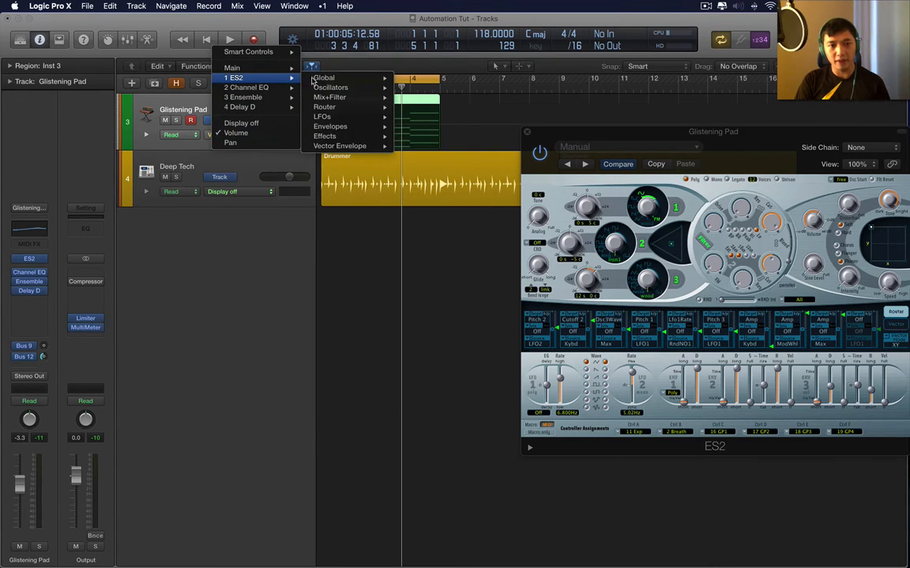
pyautogui.moveTo(330, 86)
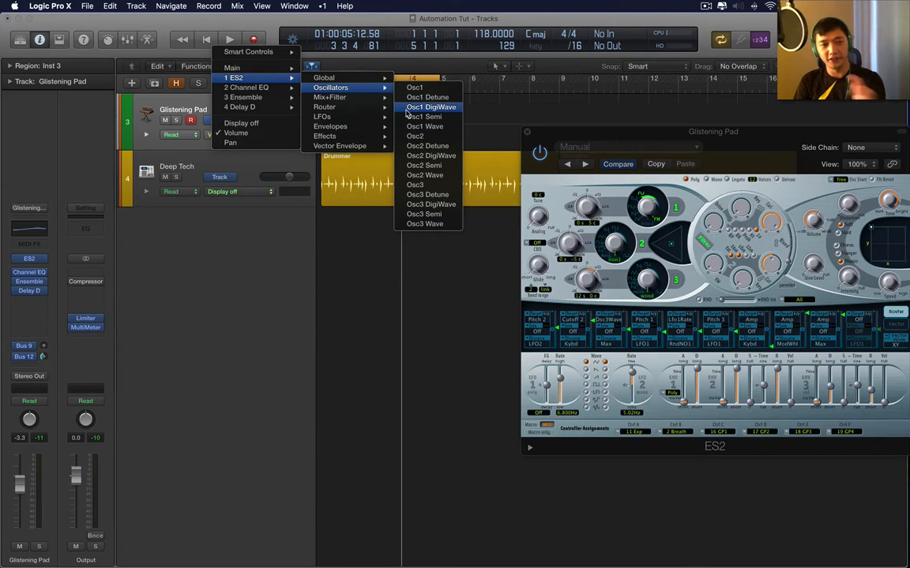
pyautogui.moveTo(329, 98)
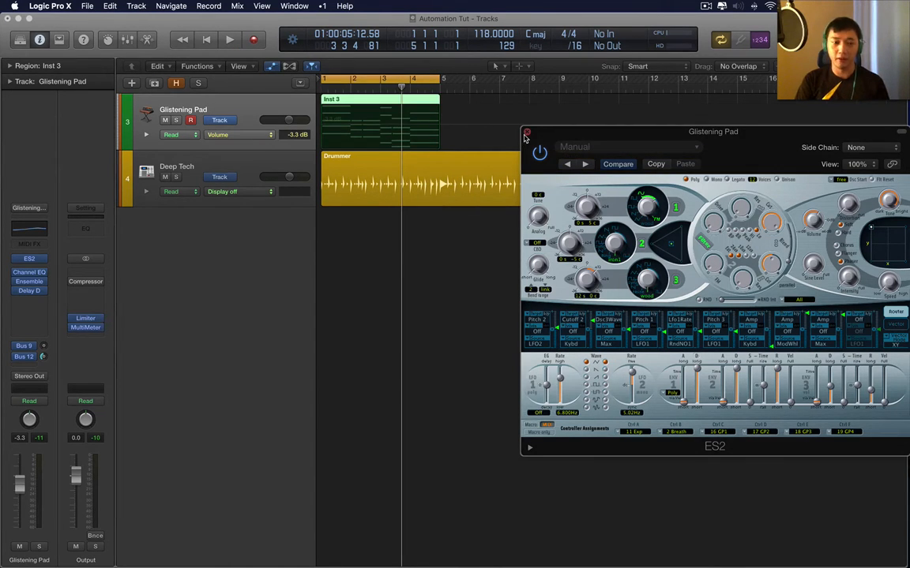
# - Close ES2 and switch the channel's automation mode from Read to Touch
pyautogui.click(528, 133)
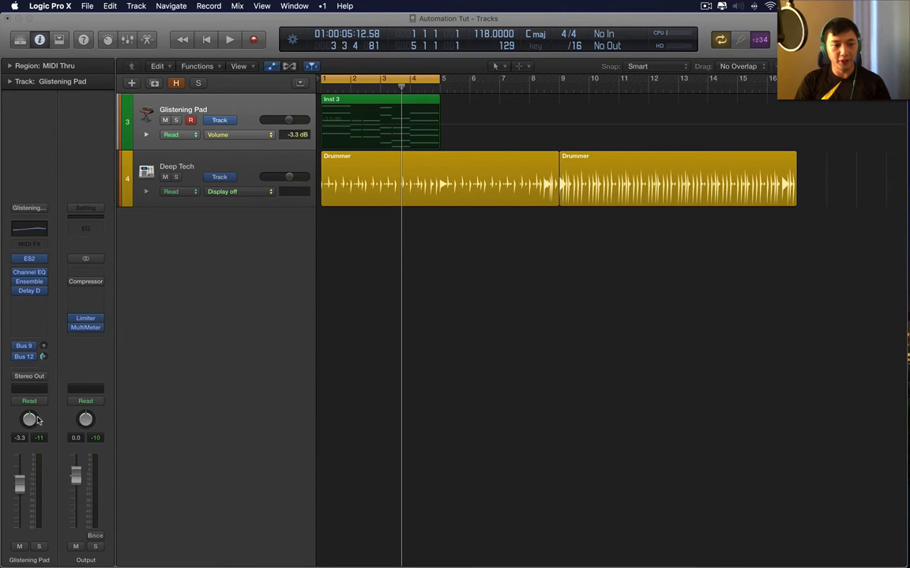
pyautogui.click(28, 401)
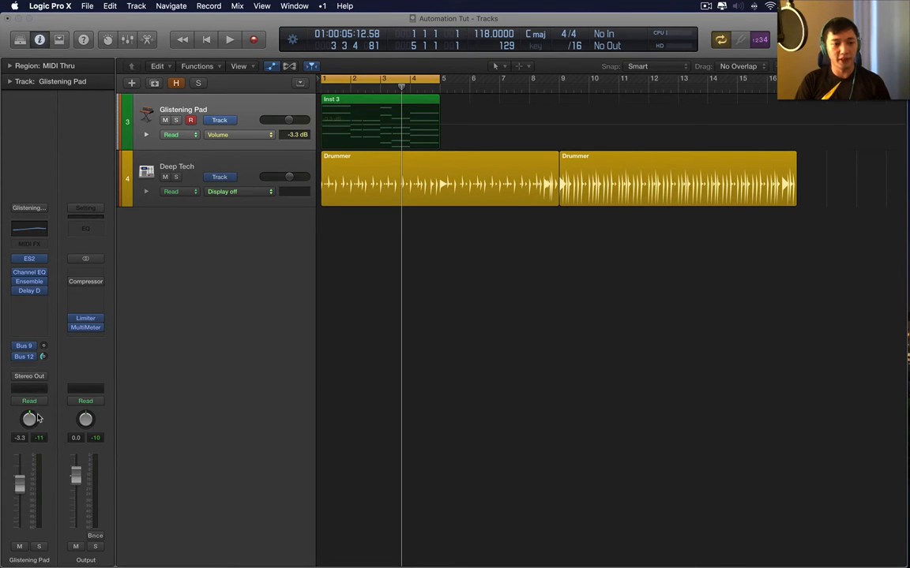
pyautogui.click(29, 401)
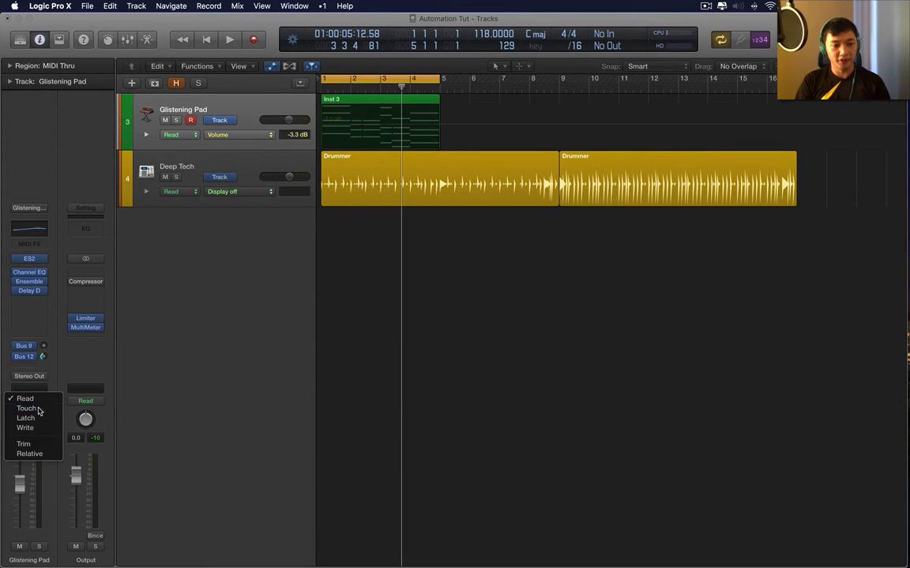
pyautogui.click(26, 407)
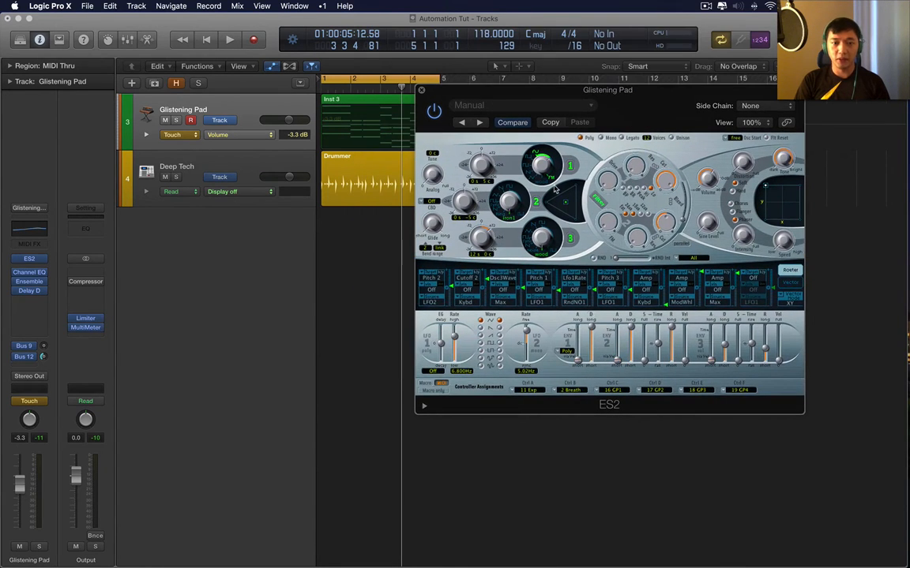
# - Record an oscillator wave sweep as Touch automation, then return the track to Read
pyautogui.moveTo(606, 88); pyautogui.dragTo(644, 85)
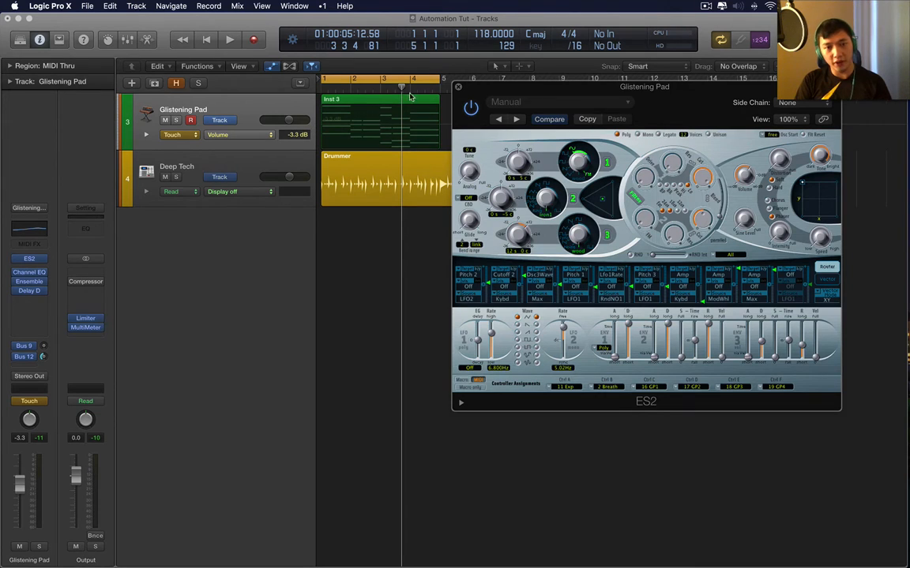
pyautogui.moveTo(644, 86); pyautogui.dragTo(733, 85)
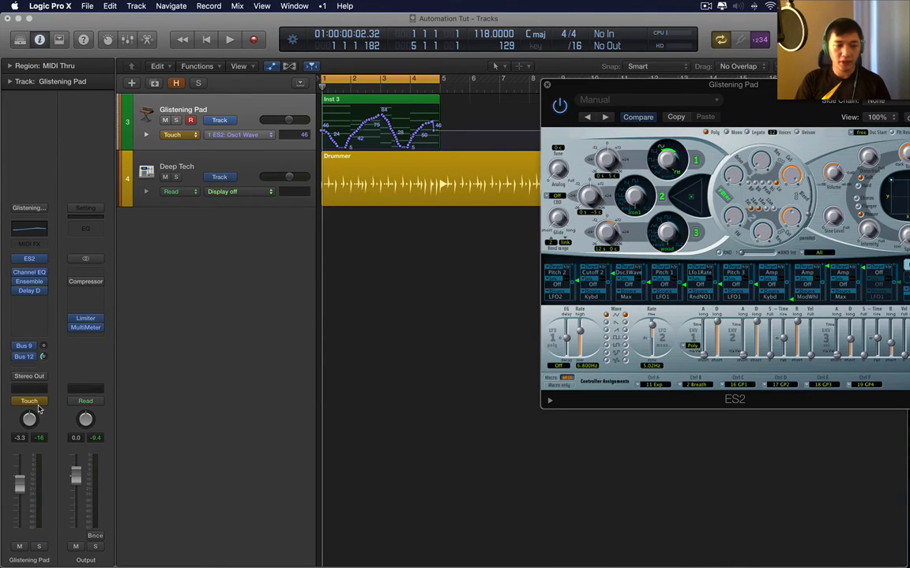
pyautogui.click(28, 401)
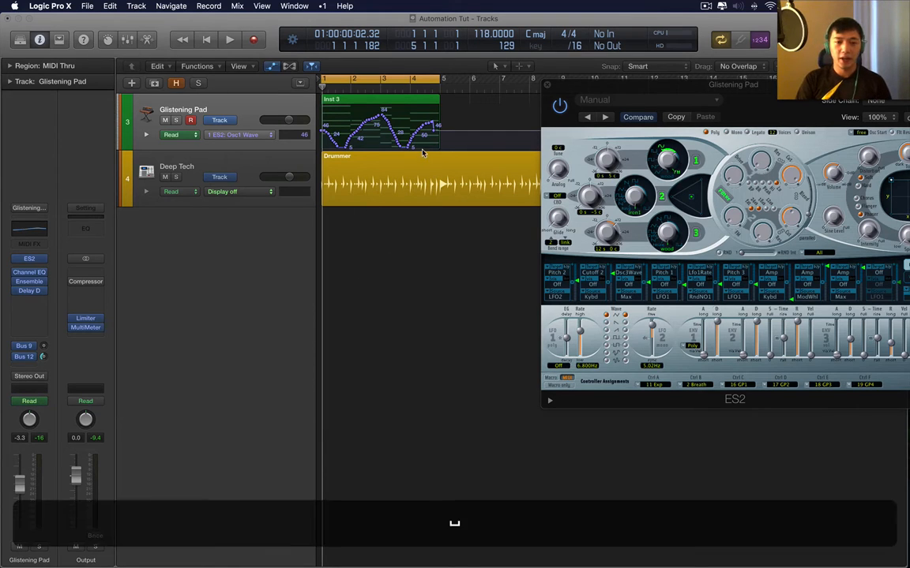
pyautogui.click(229, 40)
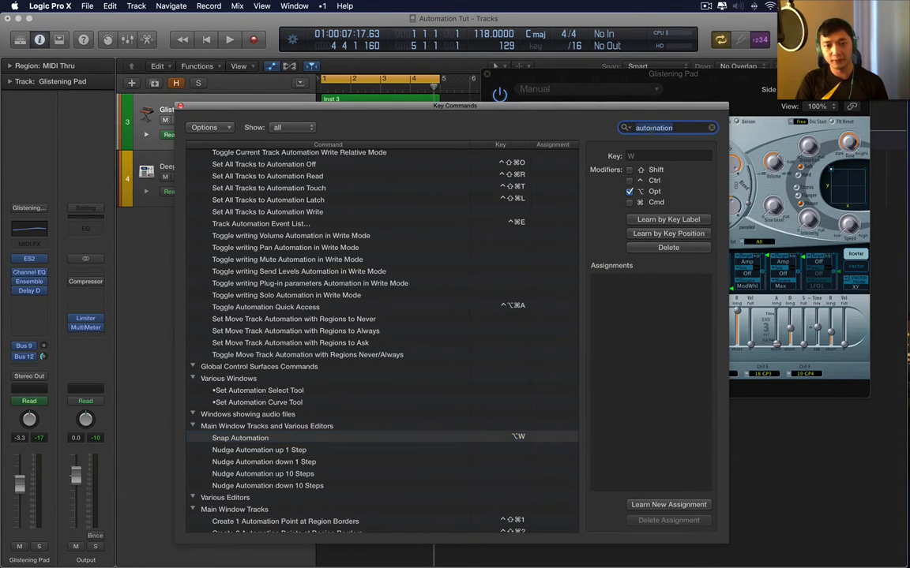
# - Search Key Commands for 'latch' then 'touch' and select Toggle Touch/Read to learn a key
pyautogui.write('latch')
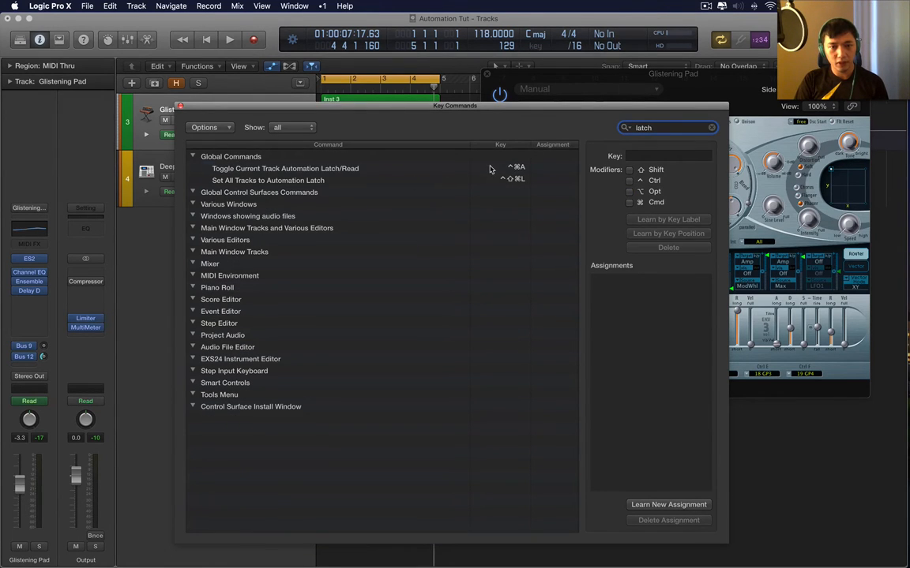
pyautogui.press('cmd+a')
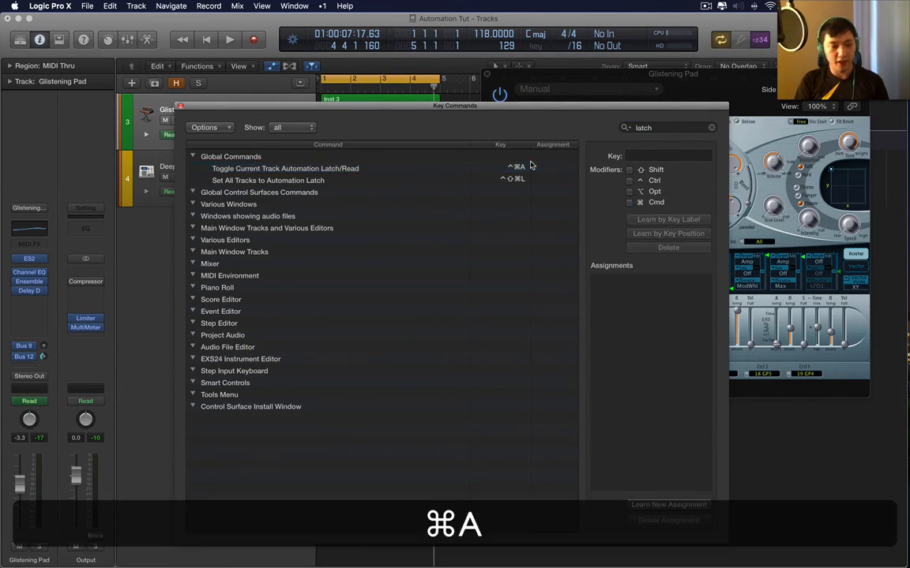
pyautogui.click(667, 127)
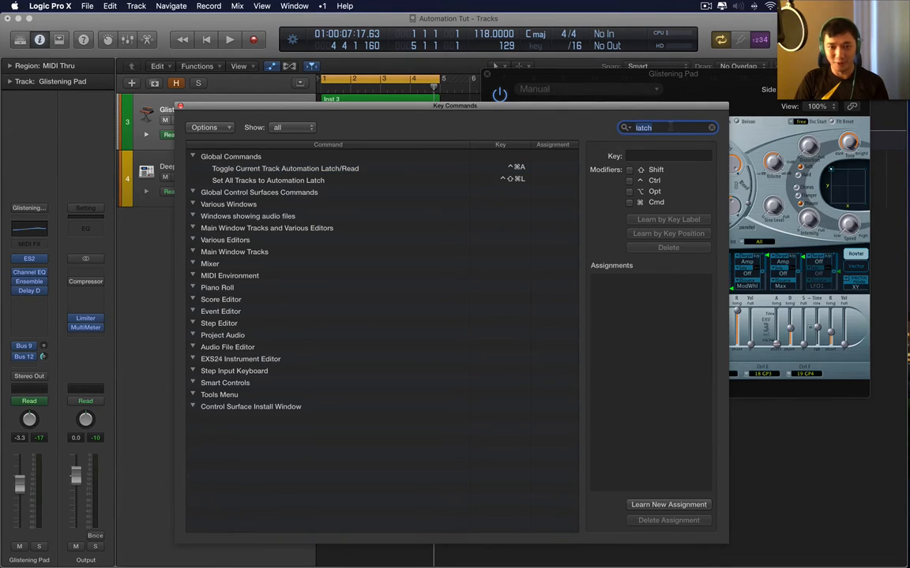
pyautogui.write('touch')
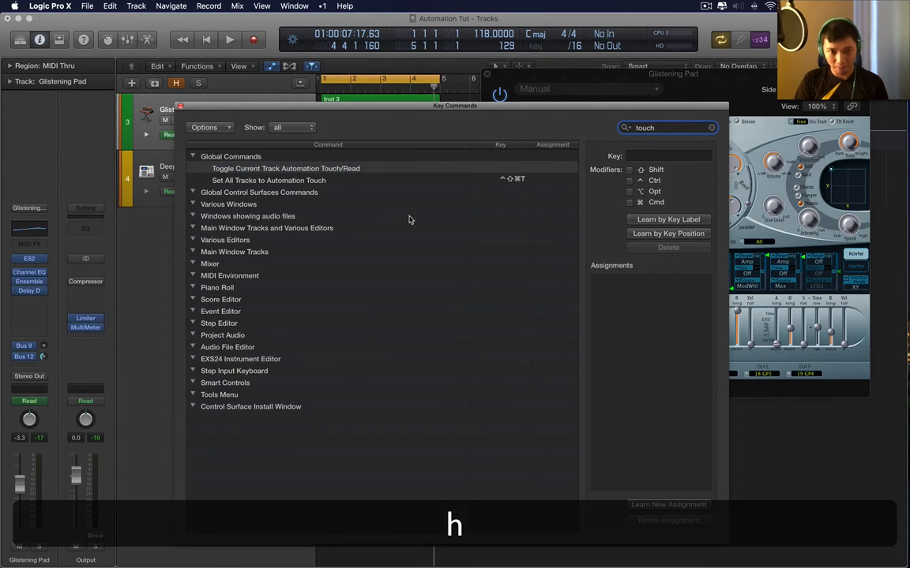
pyautogui.click(286, 167)
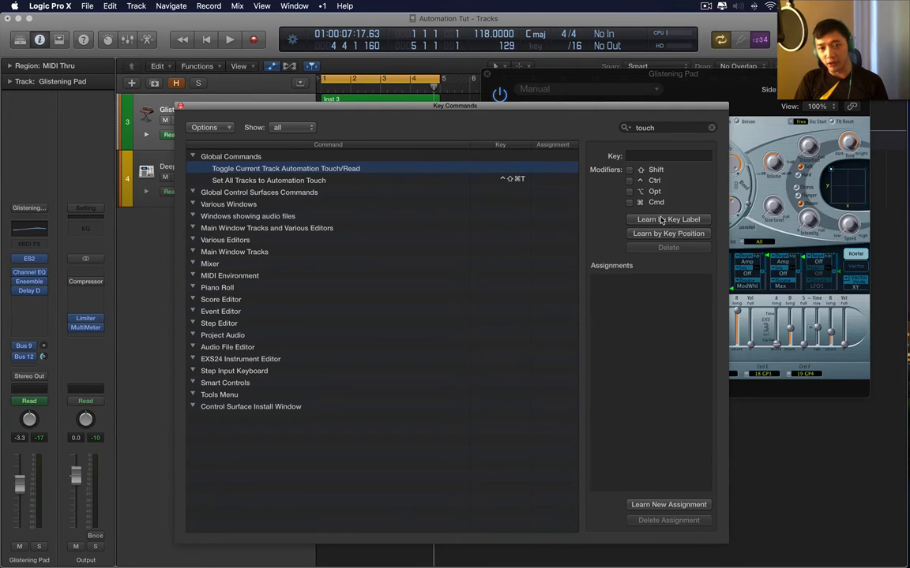
pyautogui.click(668, 219)
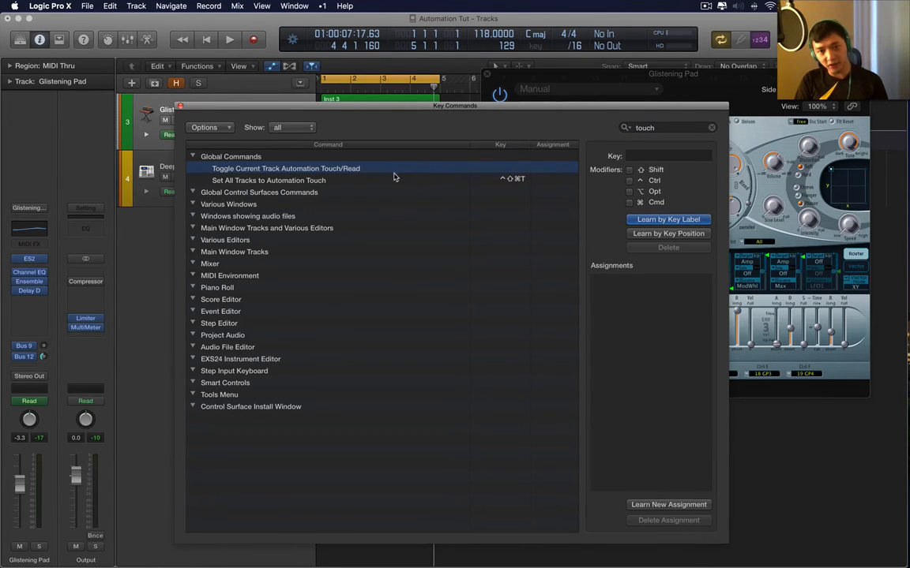
pyautogui.moveTo(657, 158)
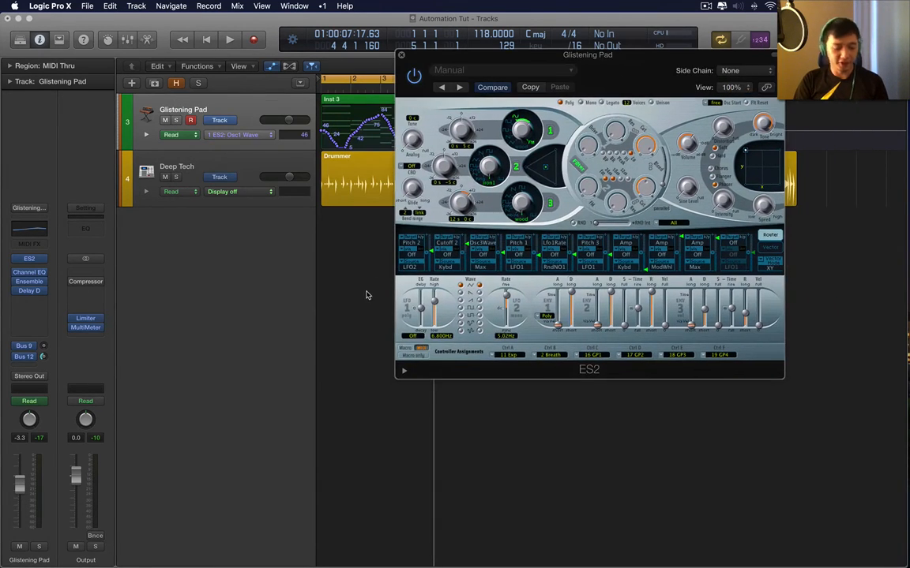
# - Add an ES2 LPF Cutoff automation node at the start of the Glistening Pad region
pyautogui.press('alt+shift')
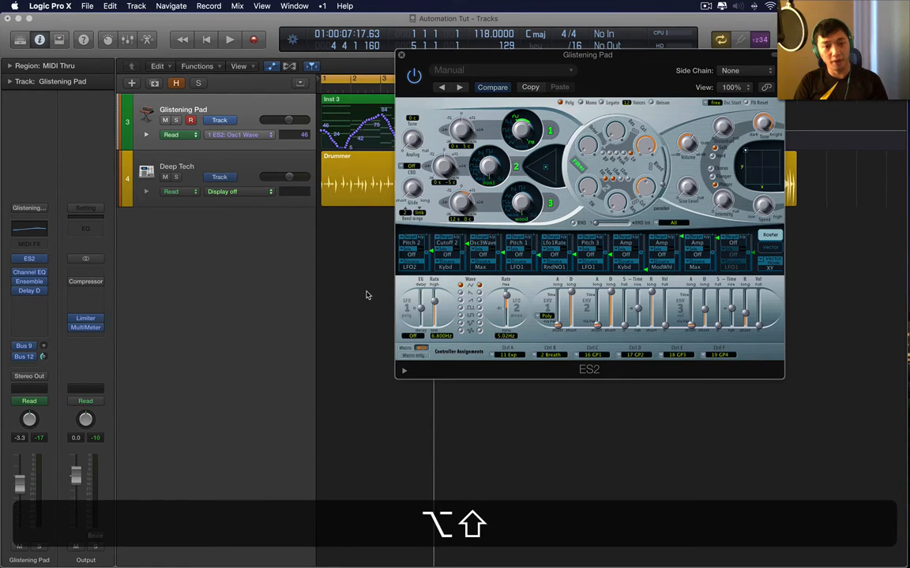
pyautogui.click(177, 135)
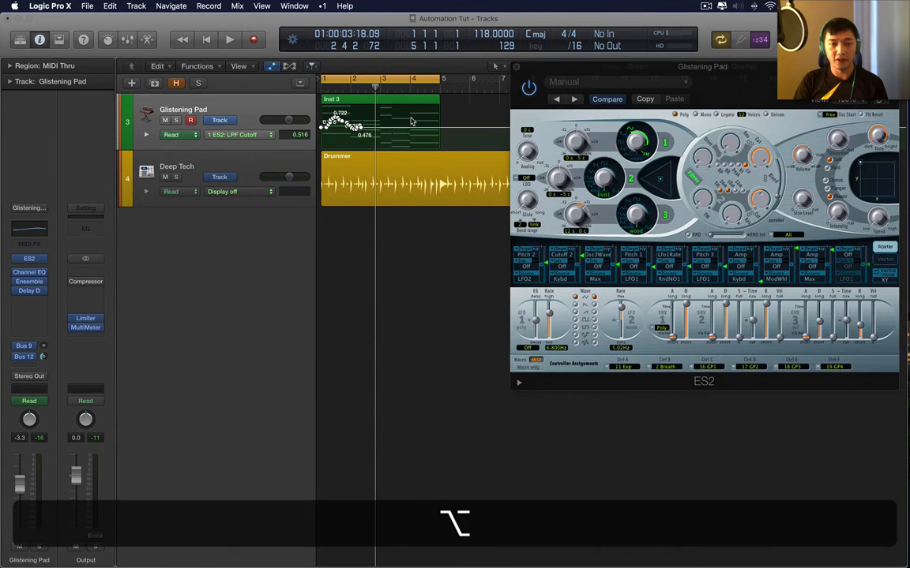
# - Undo the node edit and hide the automation lanes, closing the ES2 window
pyautogui.press('cmd+z')
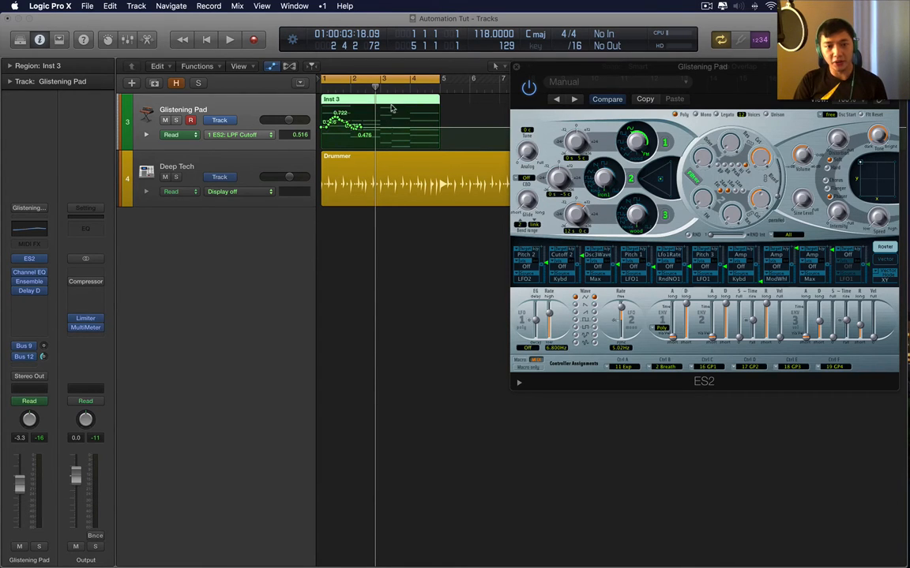
pyautogui.moveTo(366, 110)
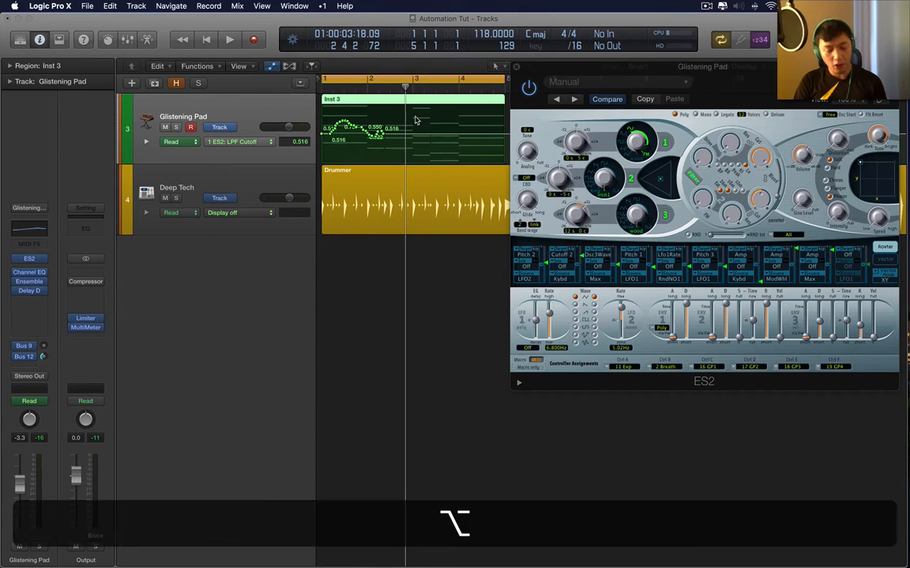
pyautogui.moveTo(422, 122)
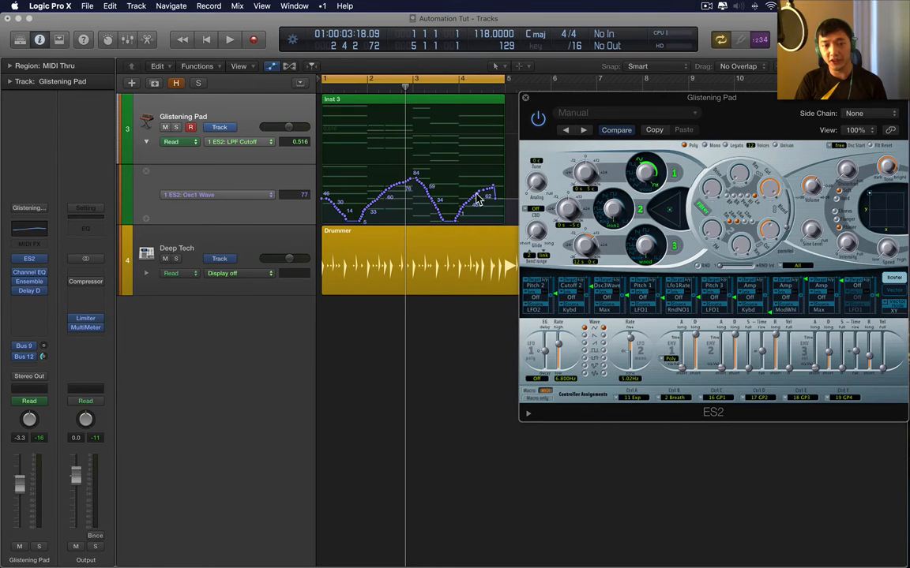
pyautogui.moveTo(646, 104)
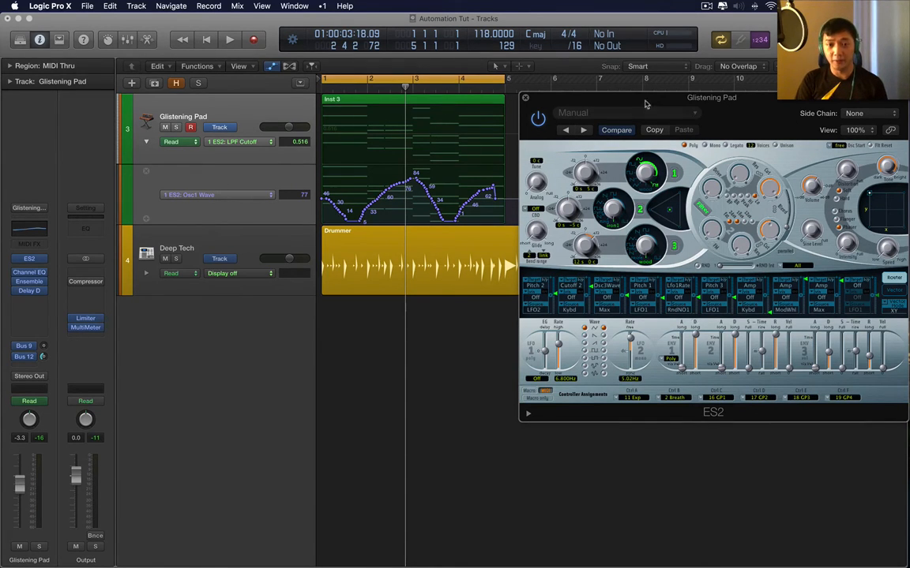
pyautogui.click(524, 97)
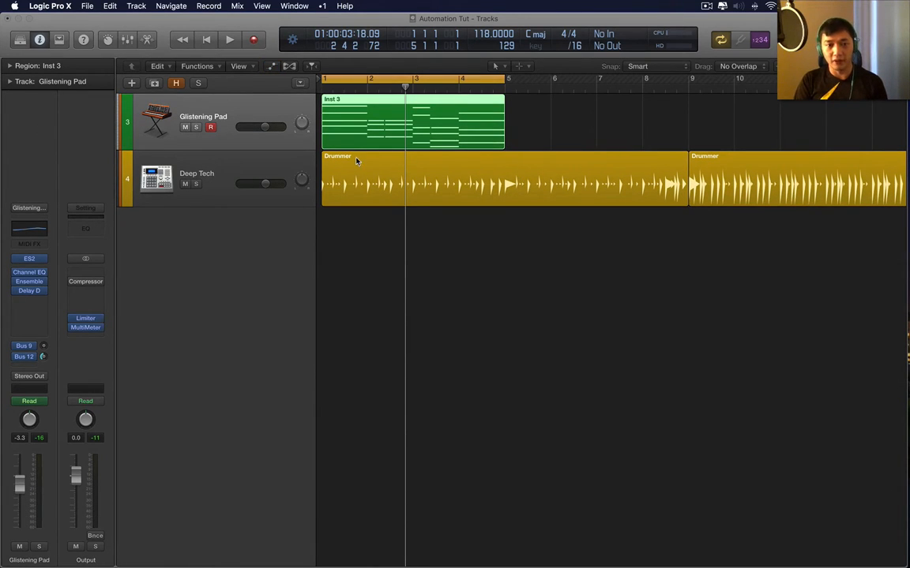
# - Show the pad track's automation lane again and display its 1 ES2 LPF Cutoff curve
pyautogui.press('cmd+r')
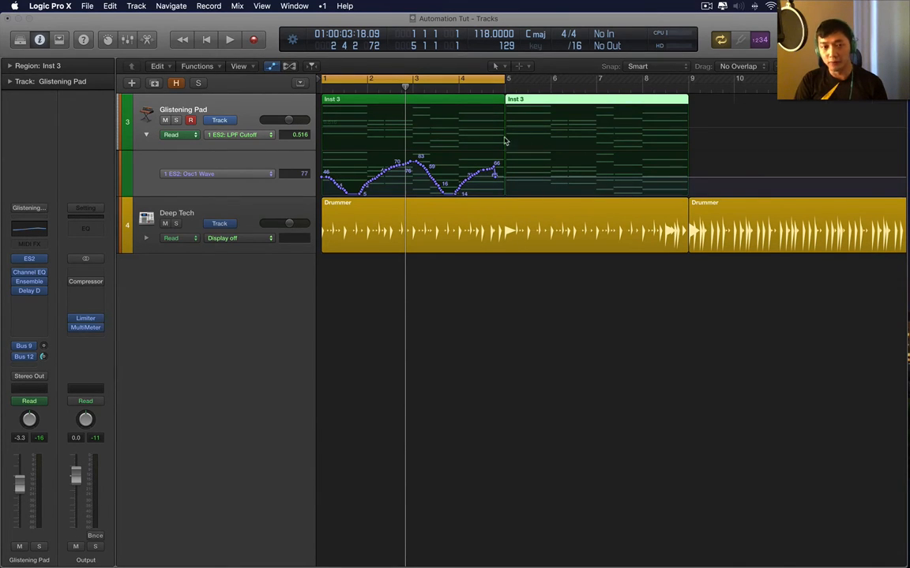
pyautogui.press('cmd+z')
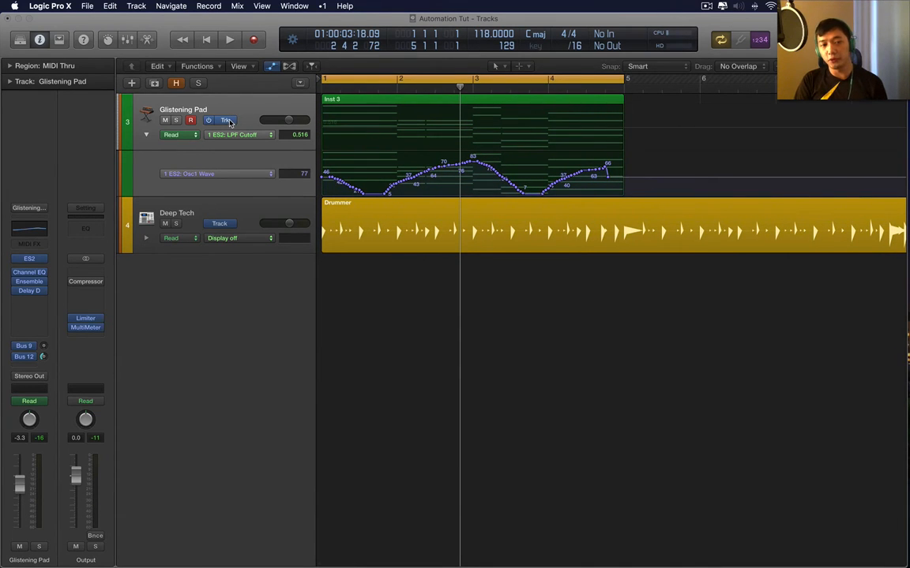
pyautogui.click(240, 135)
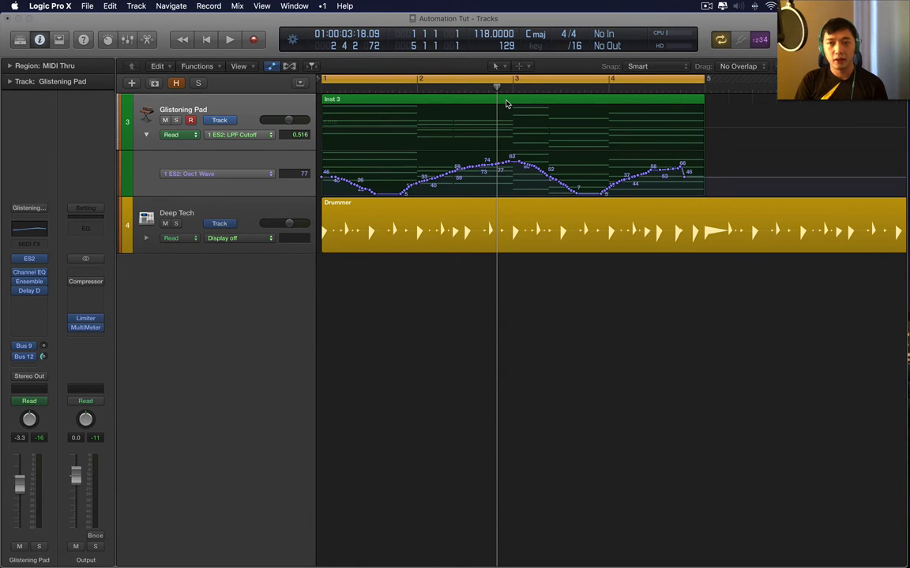
pyautogui.click(512, 98)
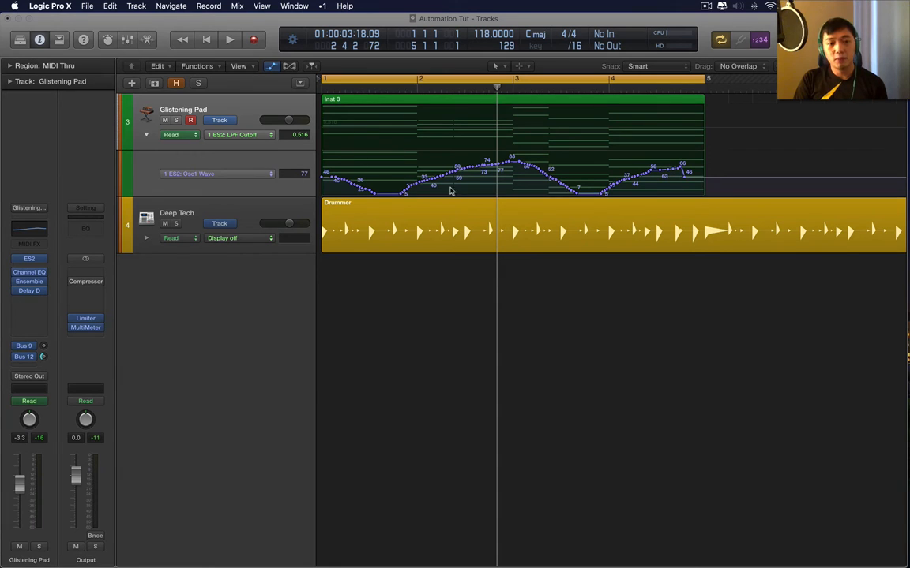
pyautogui.moveTo(682, 177)
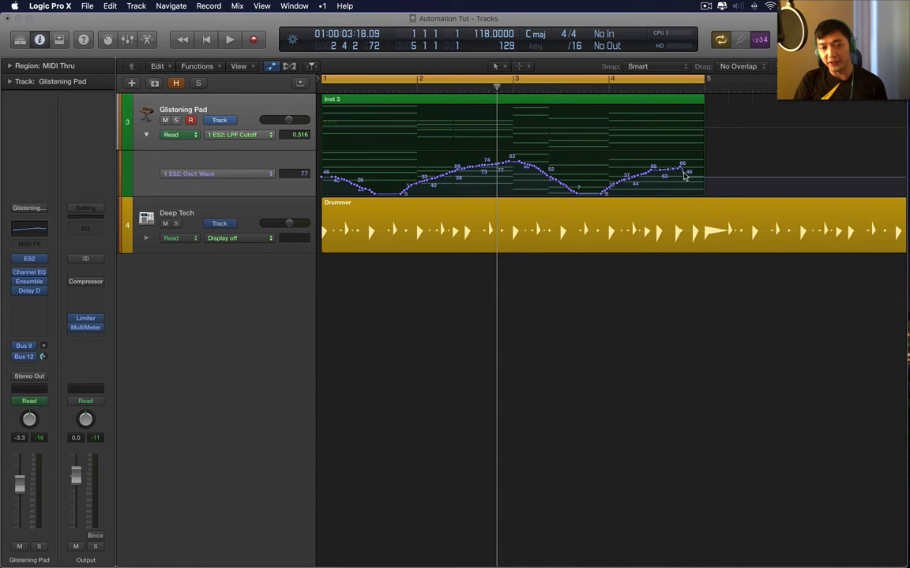
pyautogui.moveTo(385, 104)
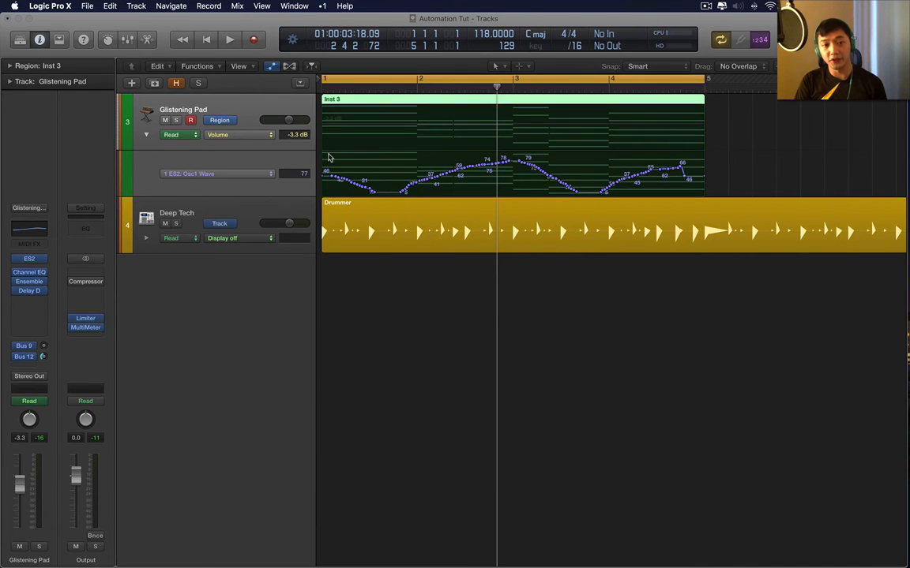
# - Switch the Glistening Pad lane to Region automation and back to Track automation
pyautogui.click(225, 120)
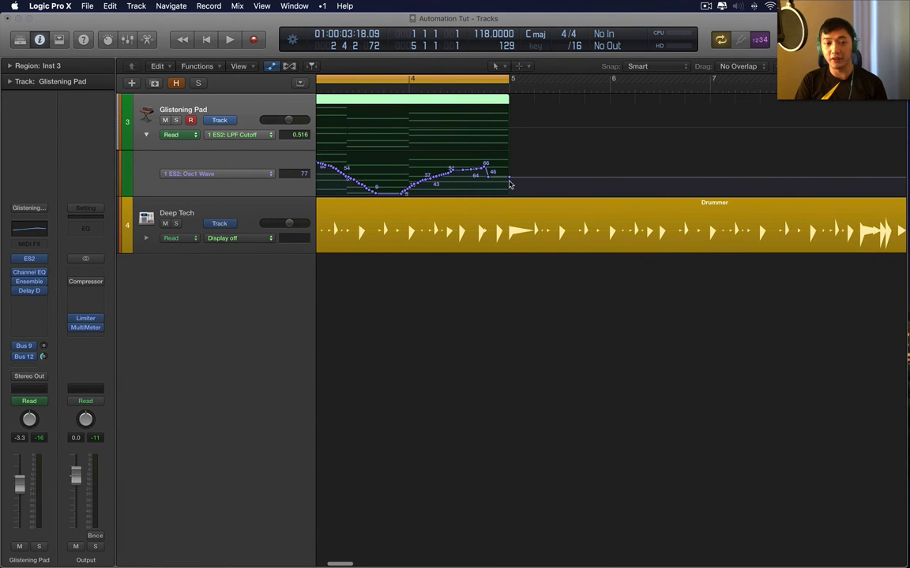
pyautogui.moveTo(590, 180)
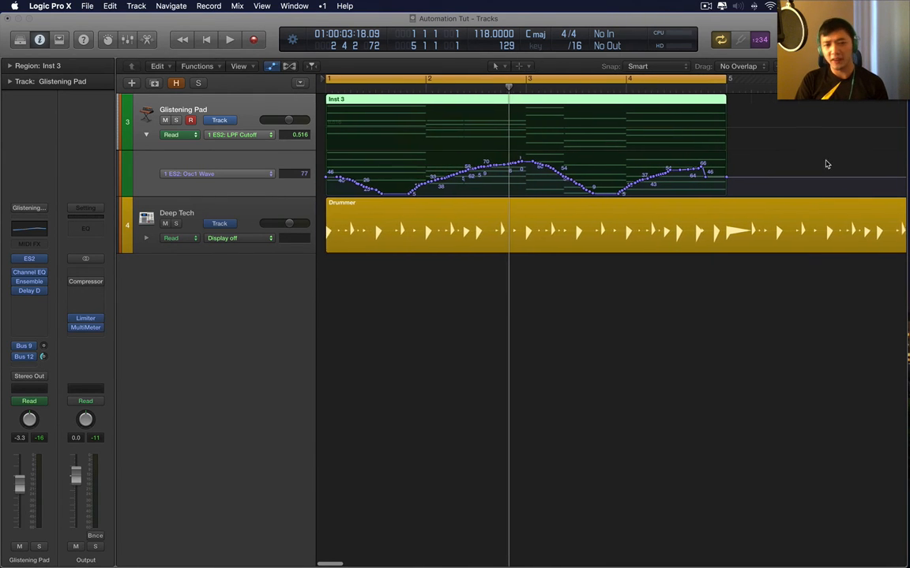
pyautogui.hscroll(3)
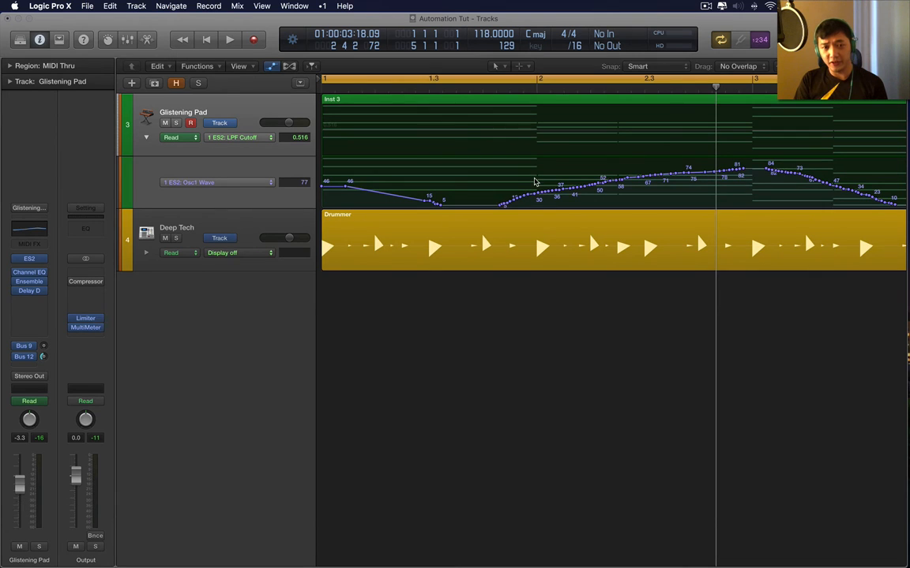
# - Undo, pick a tool with T, and delete the early cutoff nodes to leave a straight ramp
pyautogui.press('cmd+z')
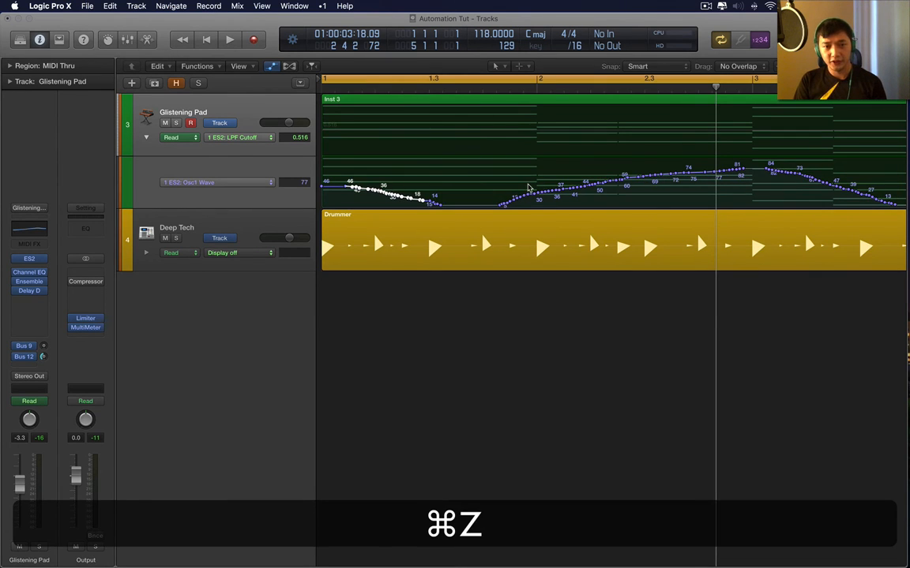
pyautogui.press('t')
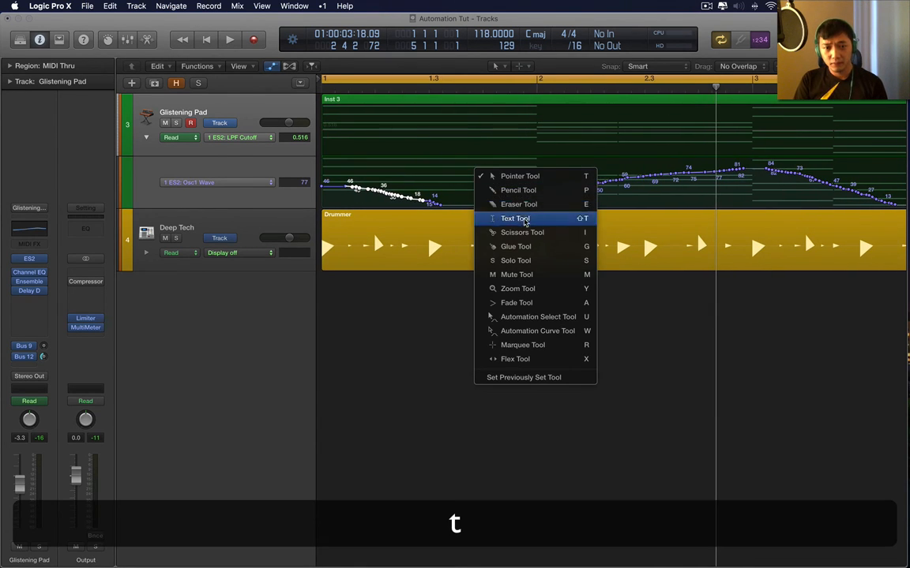
pyautogui.moveTo(519, 205)
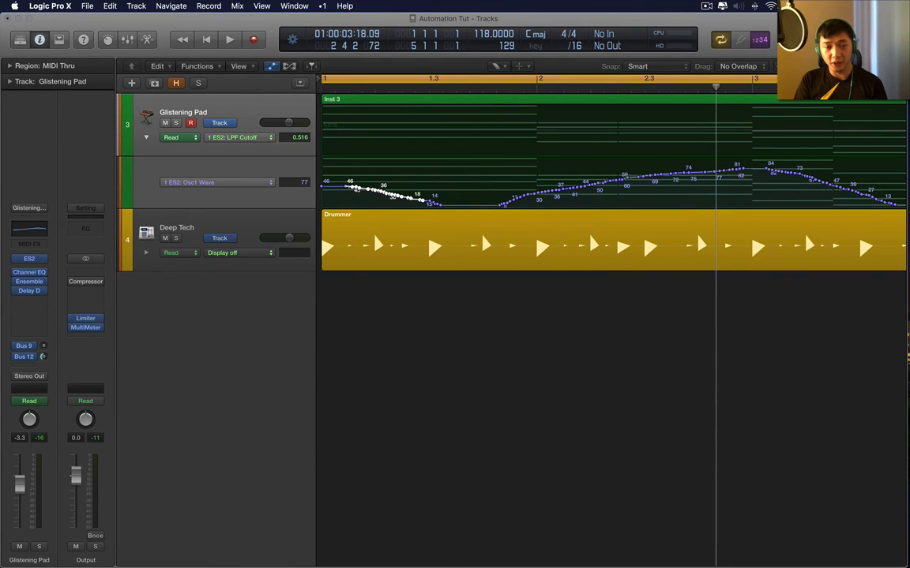
pyautogui.moveTo(379, 193); pyautogui.dragTo(442, 203)
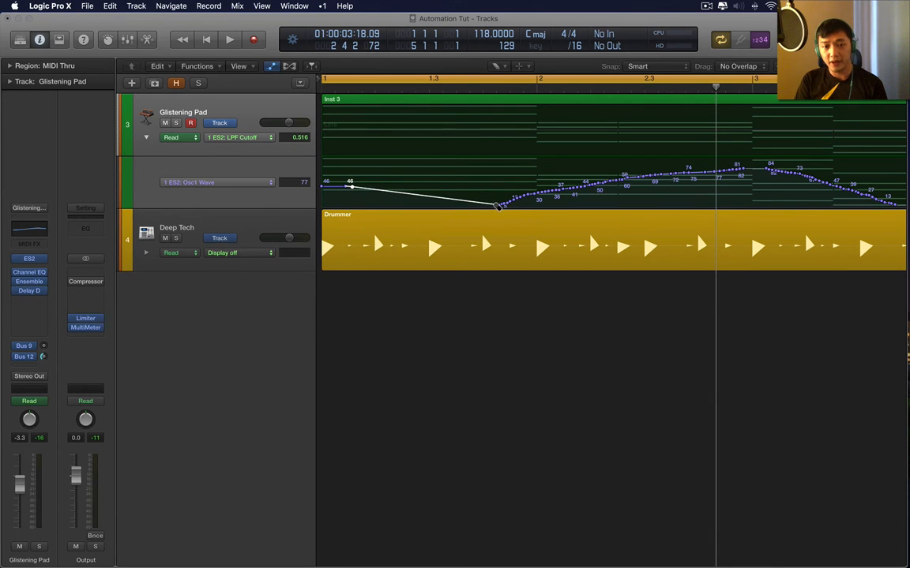
pyautogui.moveTo(734, 166); pyautogui.dragTo(734, 170)
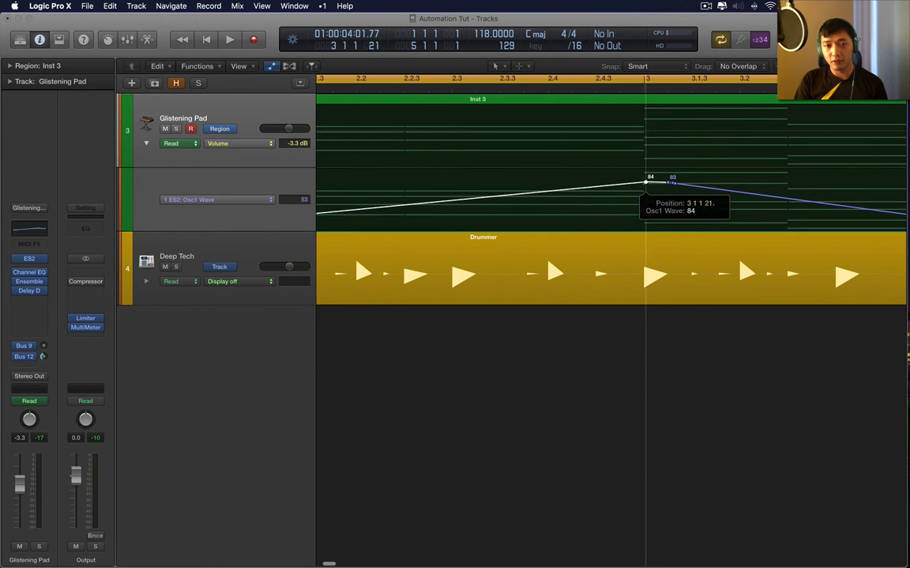
# - Drag the Osc1 Wave node at 3 1 1 21 to a value of 64
pyautogui.moveTo(648, 183); pyautogui.dragTo(641, 183)
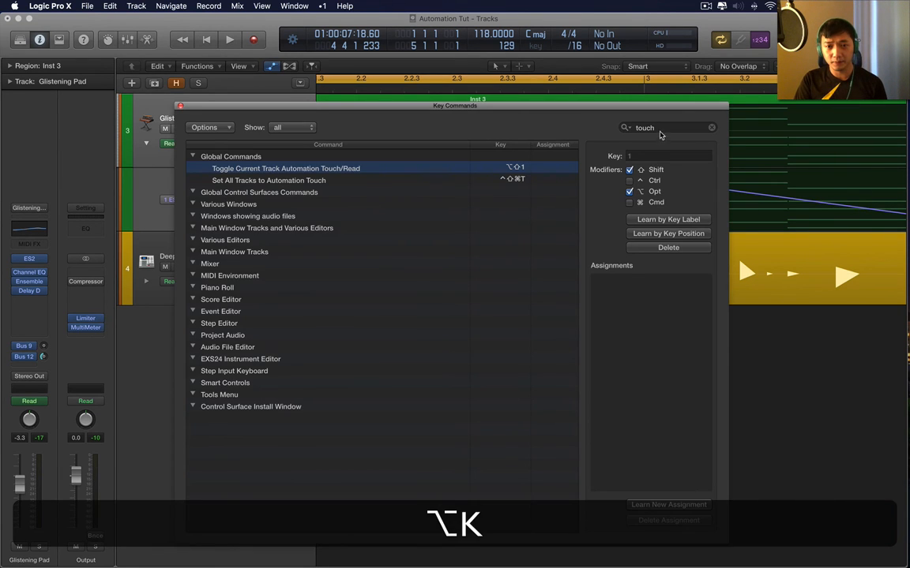
# - Search the key commands for 'snap auto' and remove the Snap Automation shortcut assignment
pyautogui.write('s')
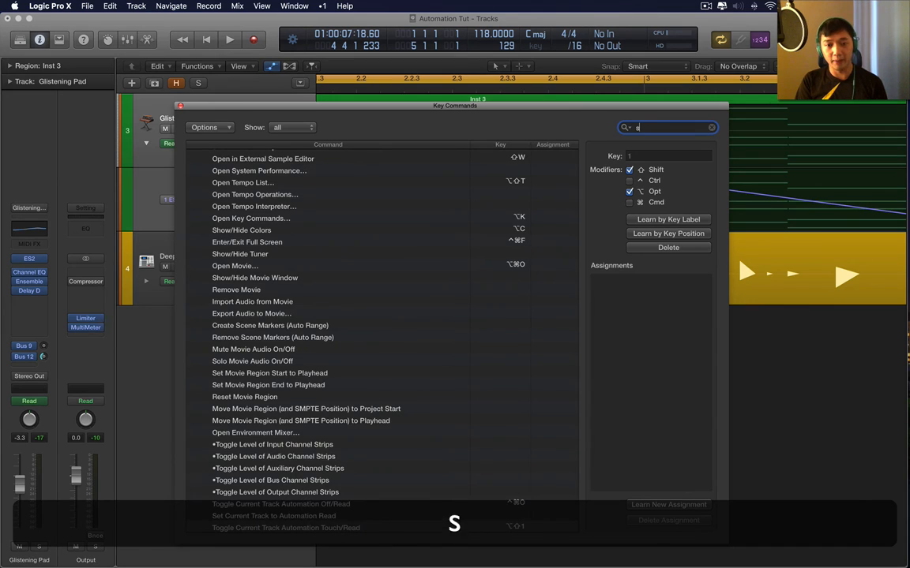
pyautogui.write('snap automation')
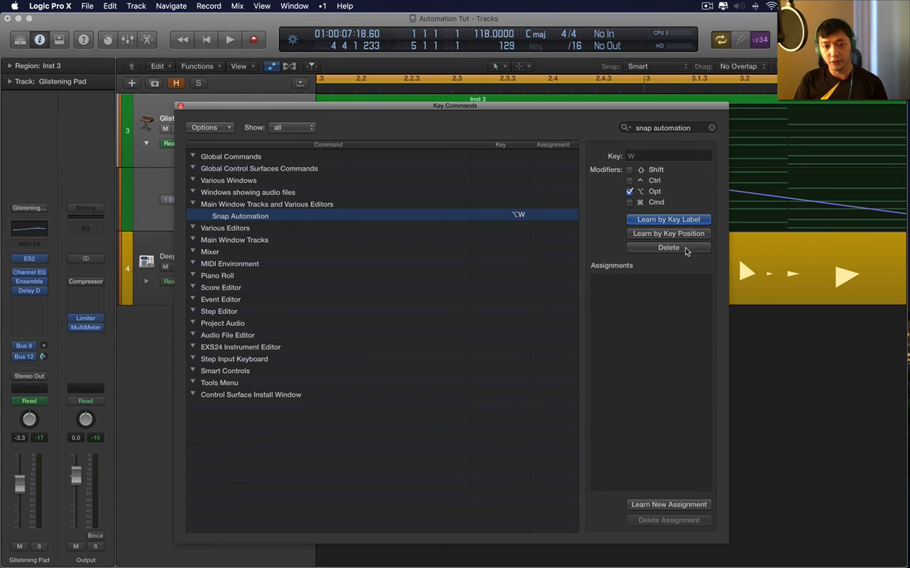
pyautogui.click(668, 247)
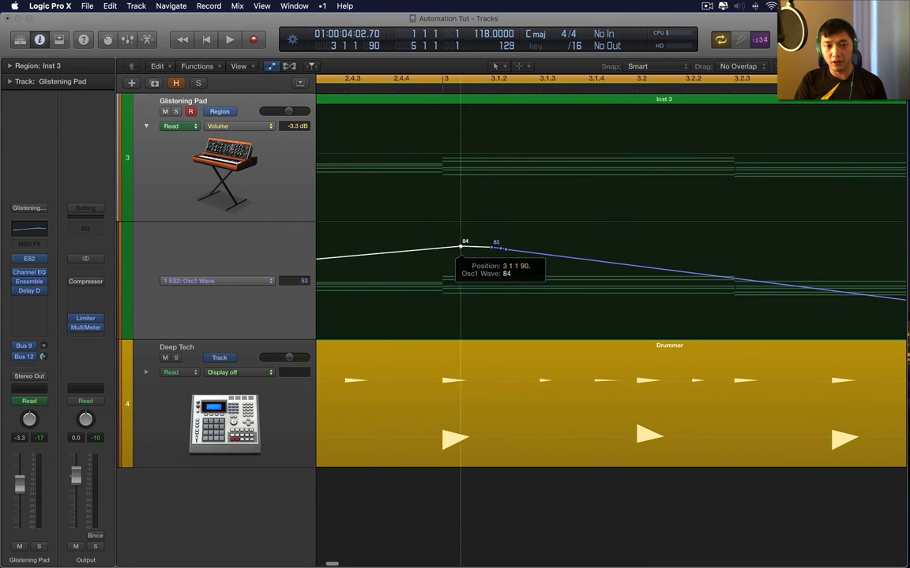
# - Raise the Osc1 Wave peak node to 84 and nudge it slightly earlier off the grid
pyautogui.moveTo(461, 246); pyautogui.dragTo(439, 246)
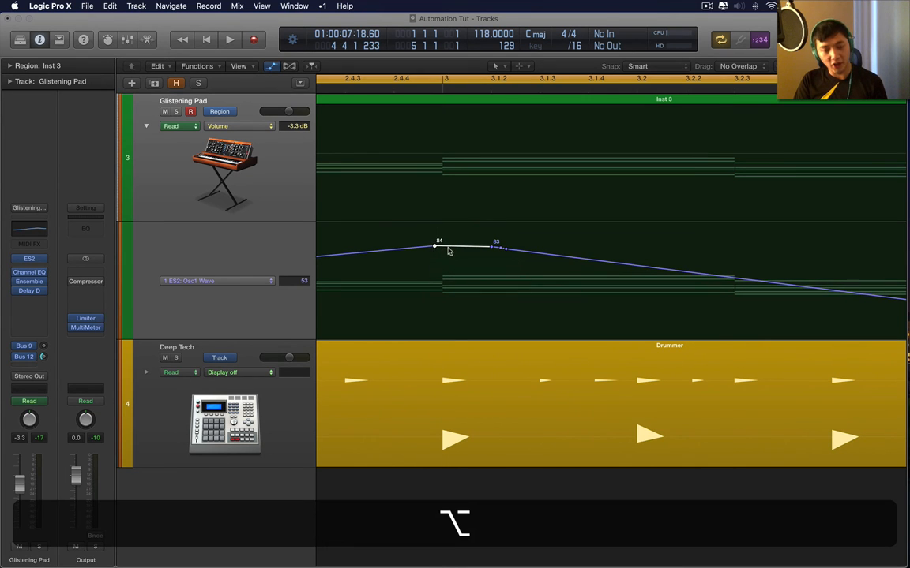
pyautogui.moveTo(434, 249); pyautogui.dragTo(440, 247)
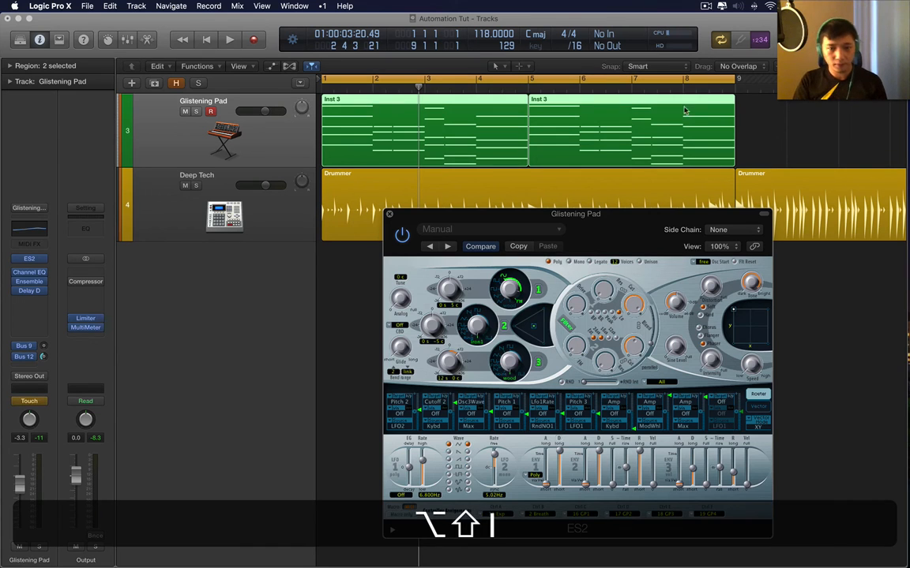
# - Reposition the ES2 window and turn its Cutoff knob during playback to write Touch-mode automation
pyautogui.moveTo(575, 215); pyautogui.dragTo(465, 109)
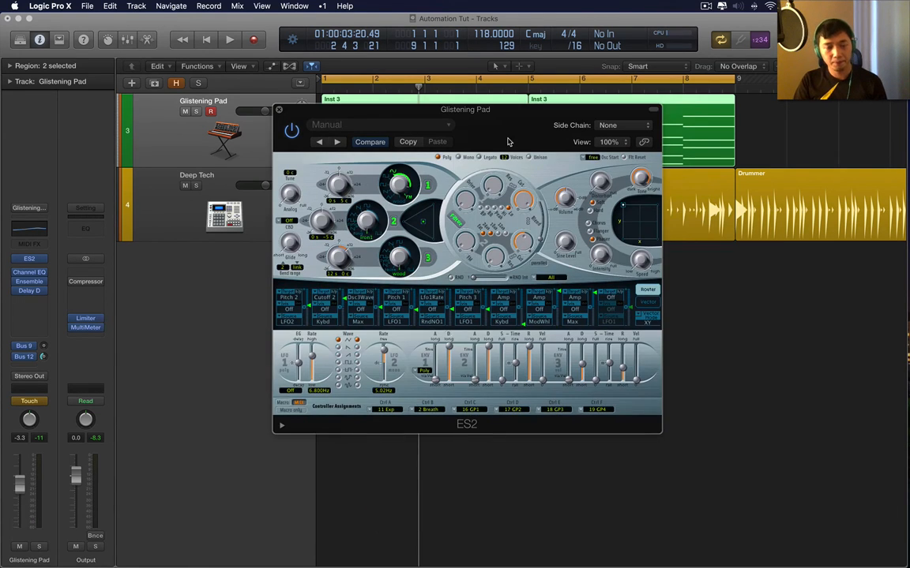
pyautogui.moveTo(464, 109); pyautogui.dragTo(578, 225)
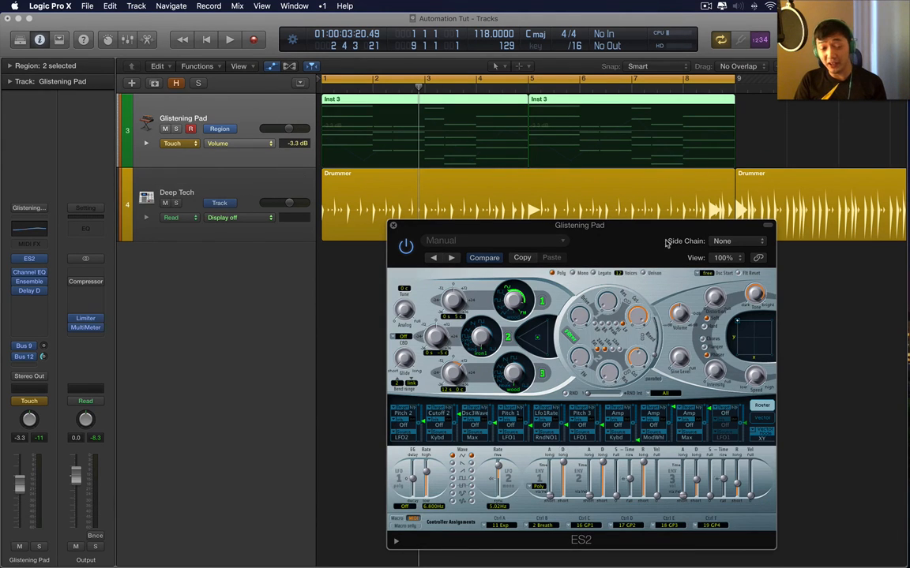
pyautogui.moveTo(578, 224); pyautogui.dragTo(505, 243)
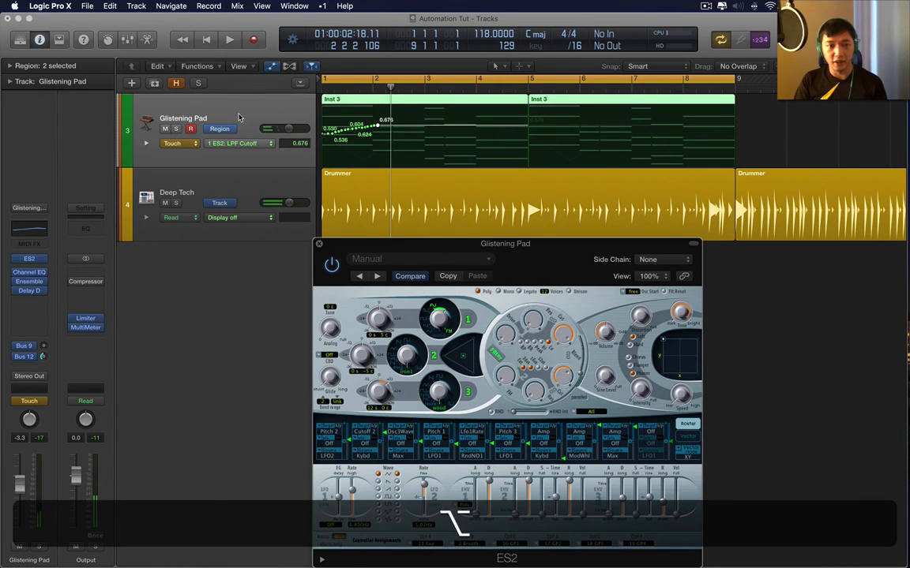
pyautogui.click(177, 142)
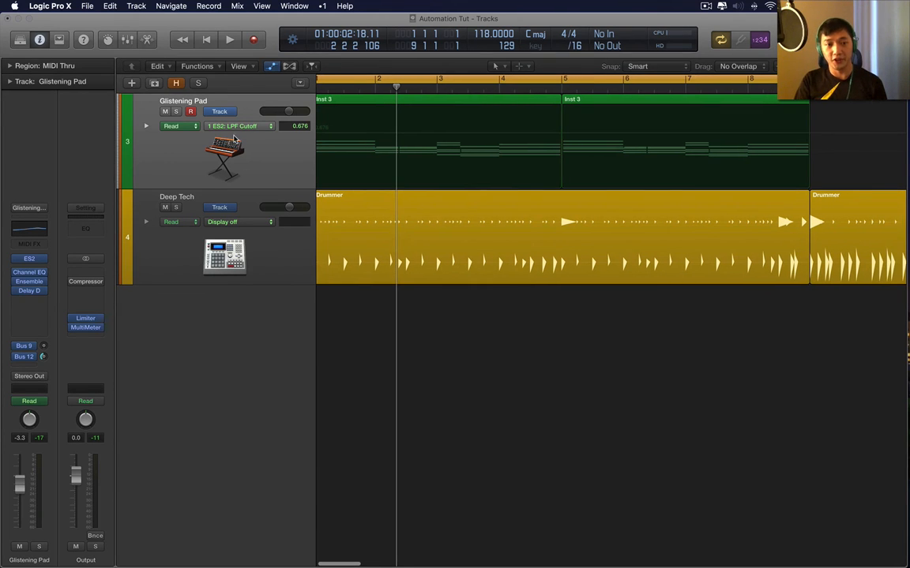
pyautogui.moveTo(259, 127)
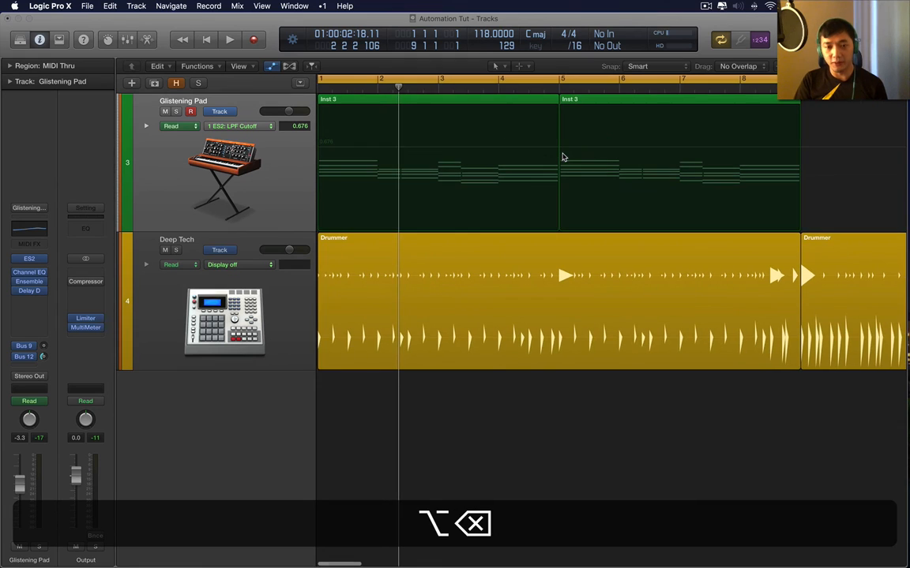
# - Marquee bars 6–7.5 of the second region and create edge nodes for a cutoff ramp from 0.479 to 0.618
pyautogui.moveTo(559, 161); pyautogui.dragTo(691, 161)
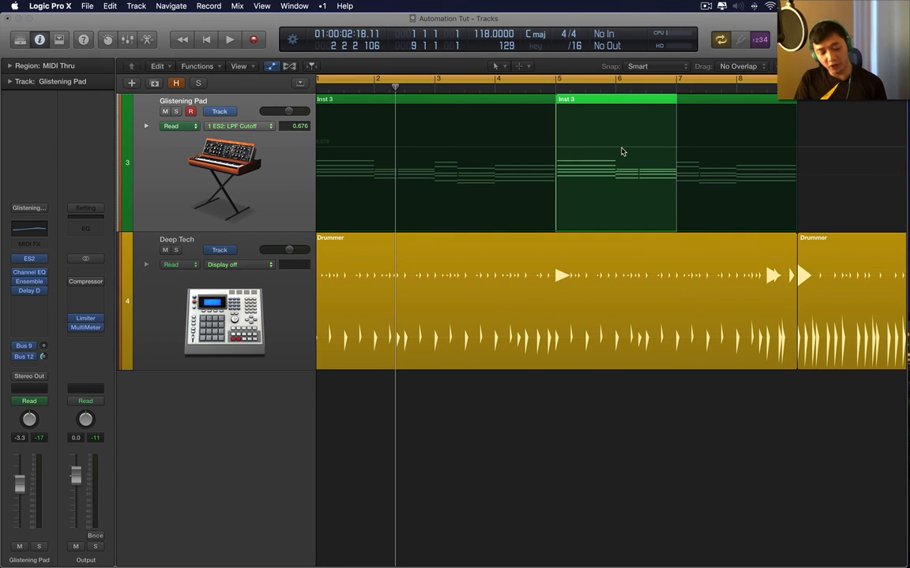
pyautogui.press('cmd+z')
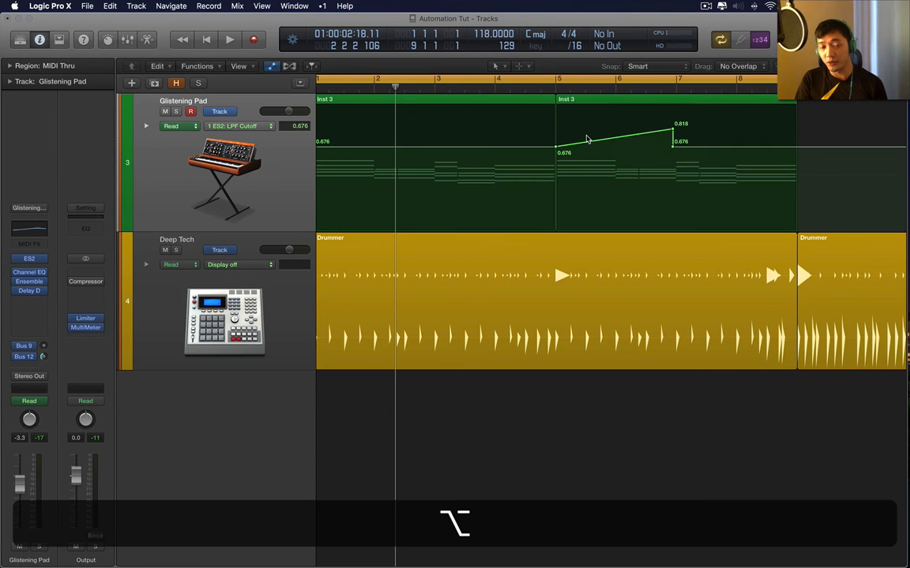
pyautogui.click(229, 40)
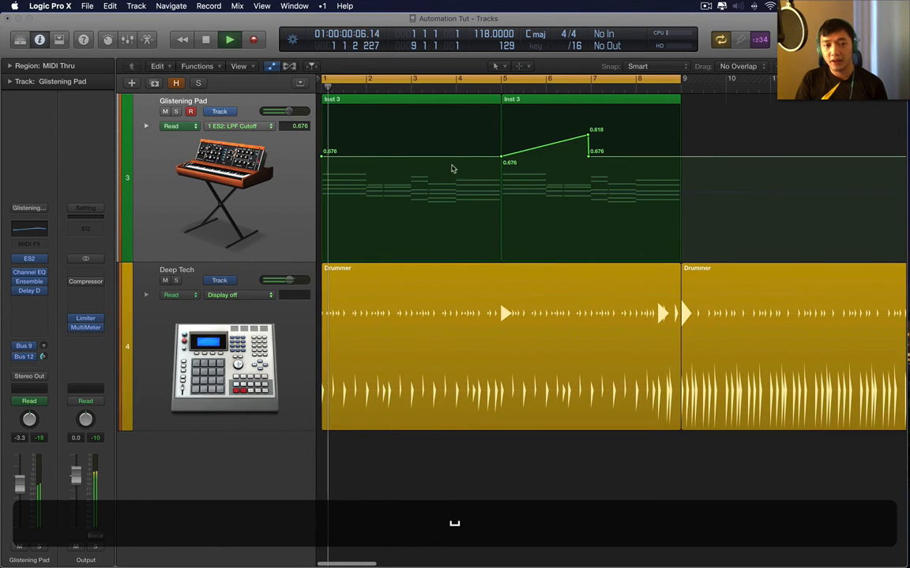